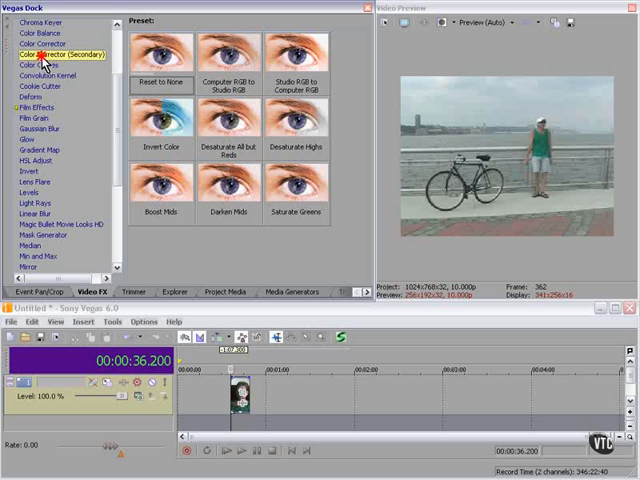
Step: Apply Color Corrector (Secondary) to the clip and lower saturation to 0.336
{"action": "left_click", "coordinate": [173, 291]}
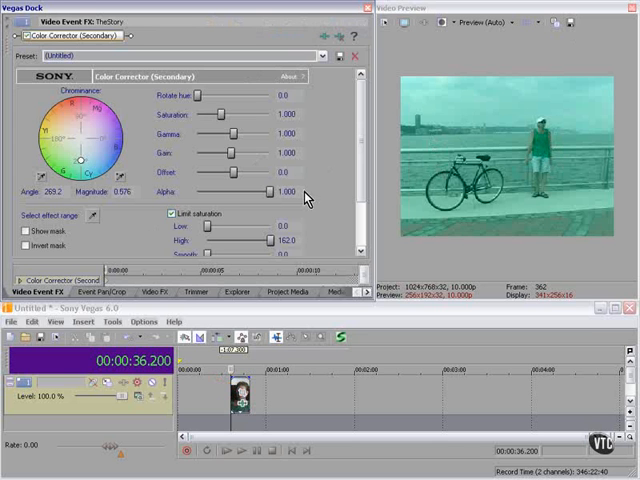
{"action": "mouse_move", "coordinate": [230, 120]}
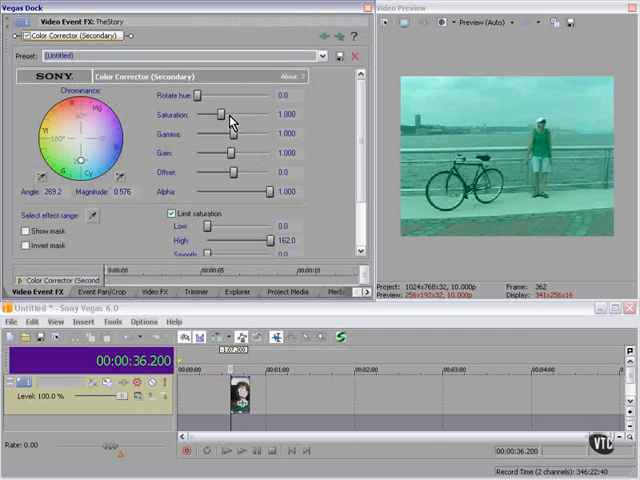
{"action": "left_click_drag", "start_coordinate": [222, 114], "coordinate": [200, 114]}
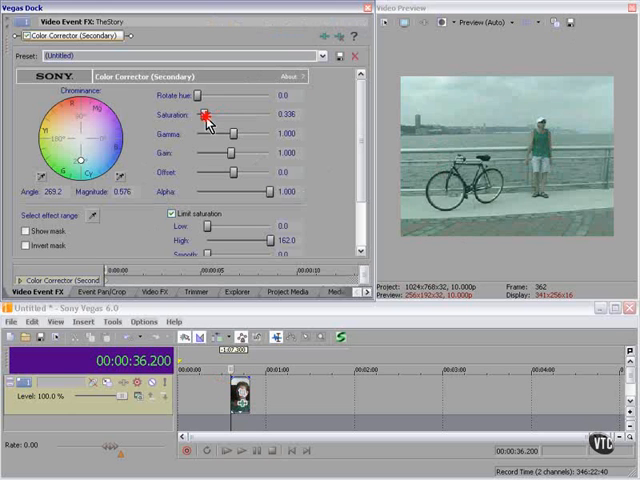
{"action": "left_click_drag", "start_coordinate": [205, 113], "coordinate": [198, 113]}
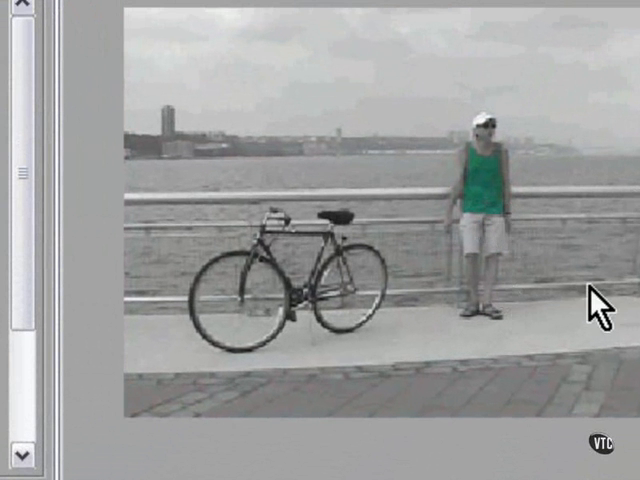
{"action": "mouse_move", "coordinate": [583, 310]}
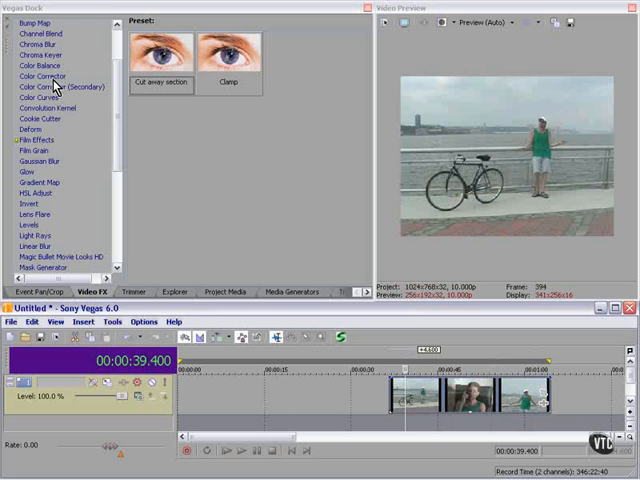
Step: Browse the Color Curves presets, then show the Magic Bullet Movie Looks HD presets
{"action": "left_click", "coordinate": [35, 97]}
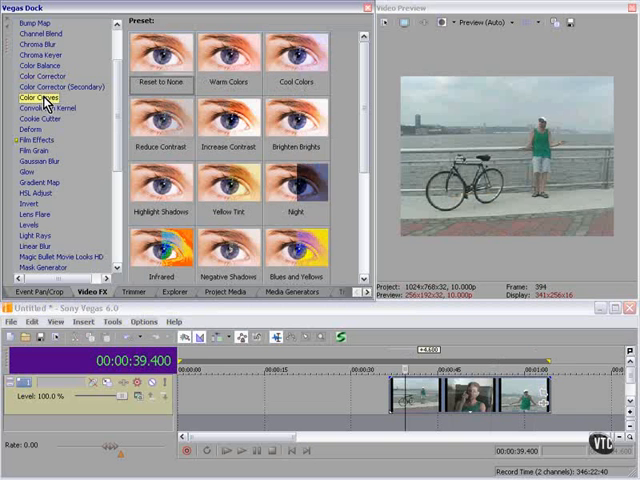
{"action": "mouse_move", "coordinate": [55, 265]}
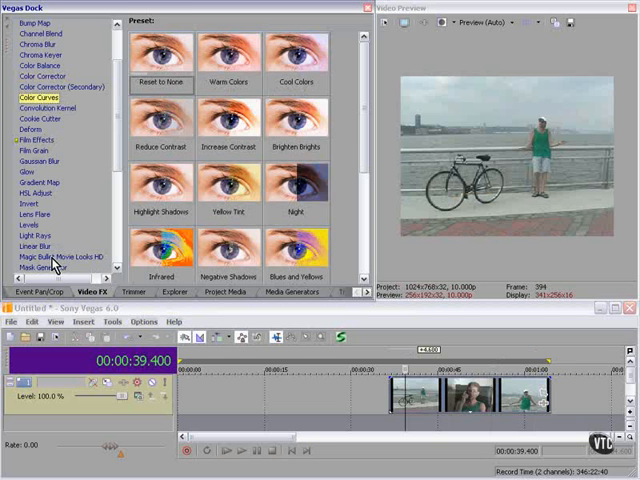
{"action": "left_click", "coordinate": [56, 256]}
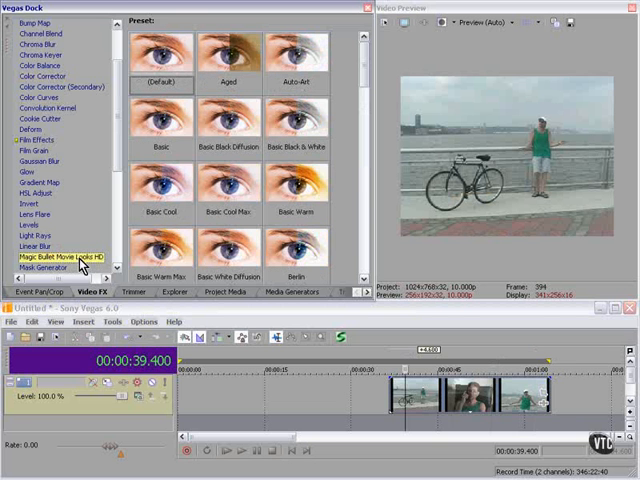
{"action": "mouse_move", "coordinate": [78, 82]}
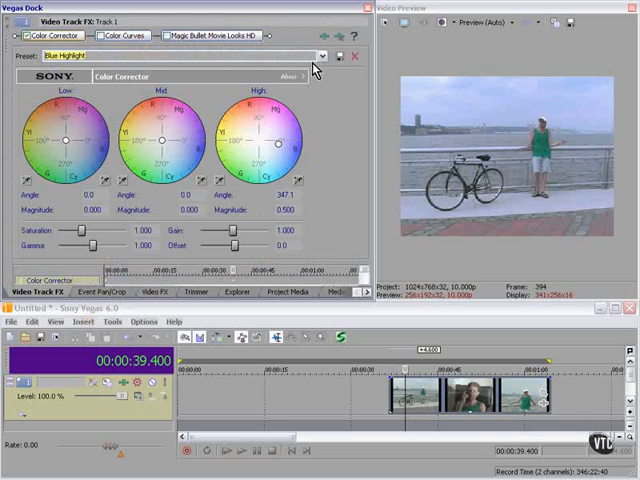
Step: Audition Color Corrector presets on the track, applying Stage Lighting Repair
{"action": "left_click", "coordinate": [321, 55]}
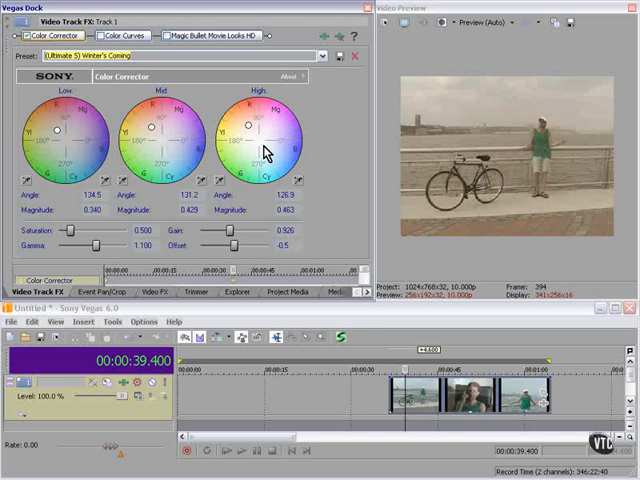
{"action": "left_click", "coordinate": [322, 55]}
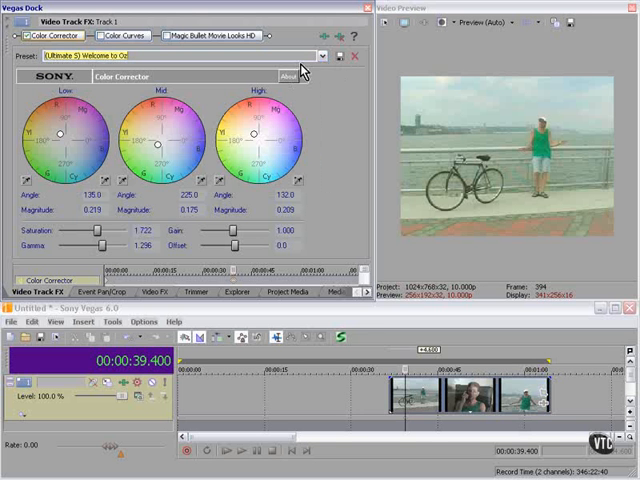
{"action": "left_click", "coordinate": [321, 55]}
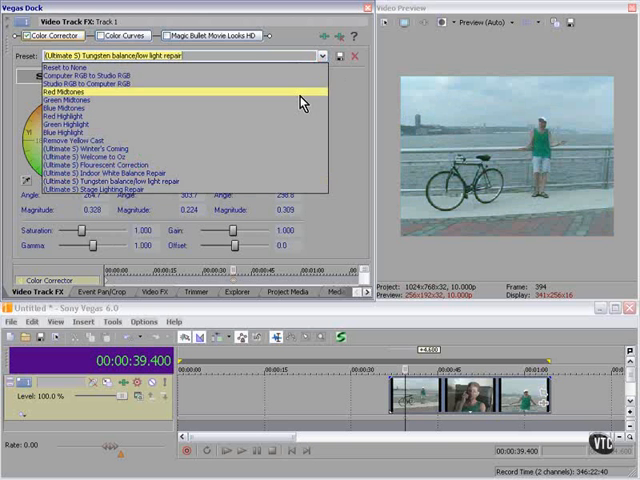
{"action": "left_click", "coordinate": [104, 188]}
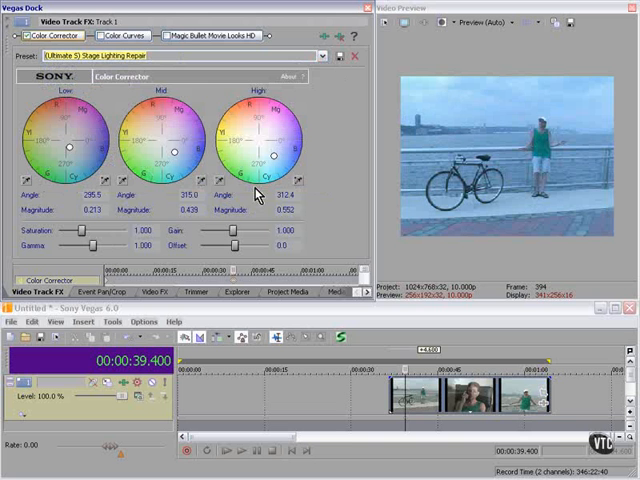
Step: Switch the Color Corrector to the Studio RGB to Computer RGB preset
{"action": "left_click", "coordinate": [321, 55]}
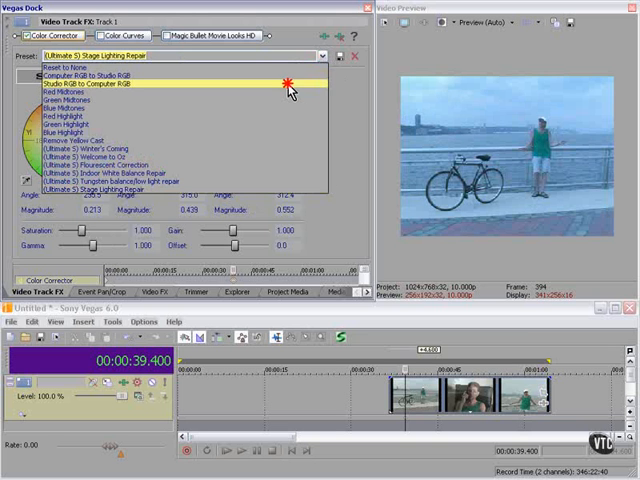
{"action": "left_click", "coordinate": [105, 84]}
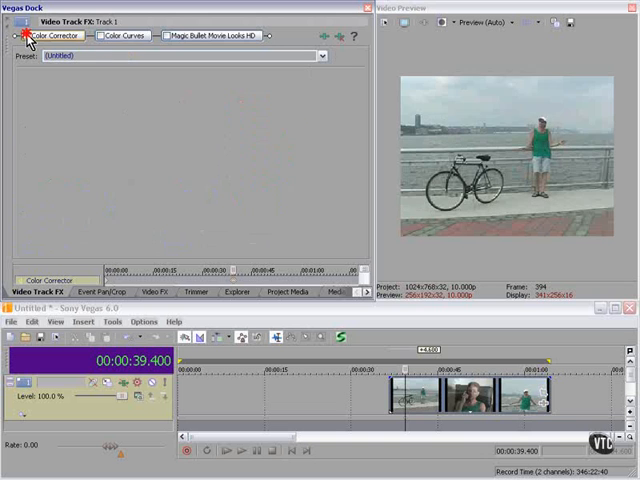
Step: Review the Color Corrector settings, then show the Color Curves curve editor
{"action": "left_click", "coordinate": [33, 36]}
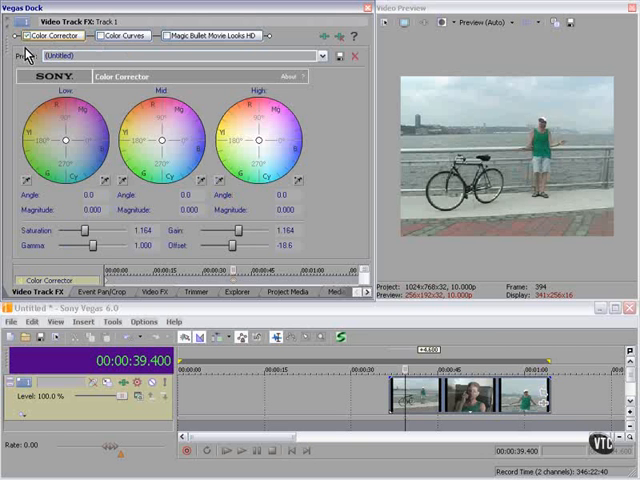
{"action": "left_click", "coordinate": [122, 36]}
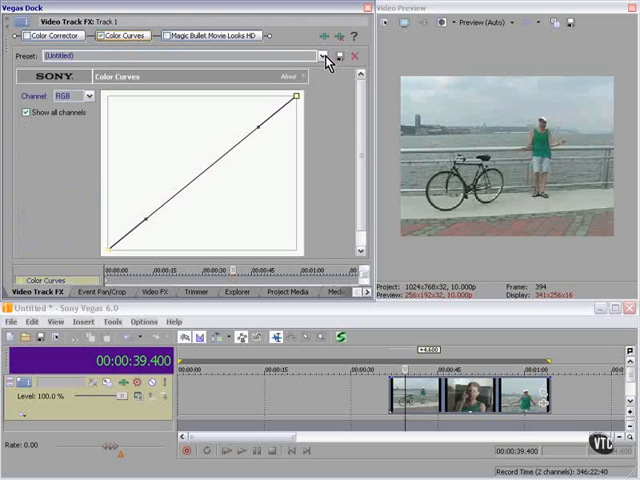
Step: Try Color Curves presets and apply Blues and Yellows
{"action": "left_click", "coordinate": [322, 56]}
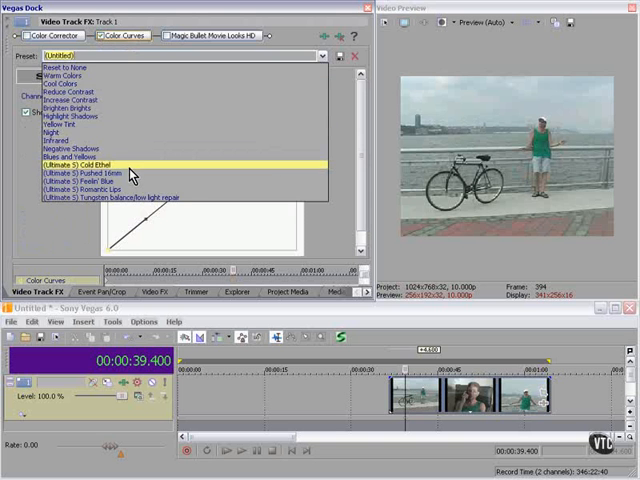
{"action": "left_click", "coordinate": [113, 165]}
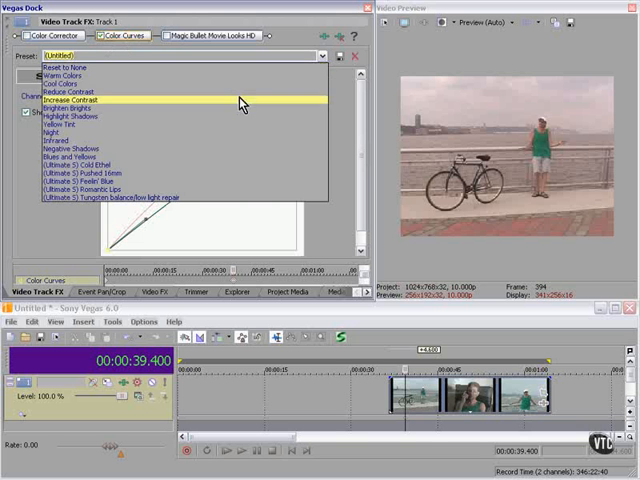
{"action": "left_click", "coordinate": [71, 157]}
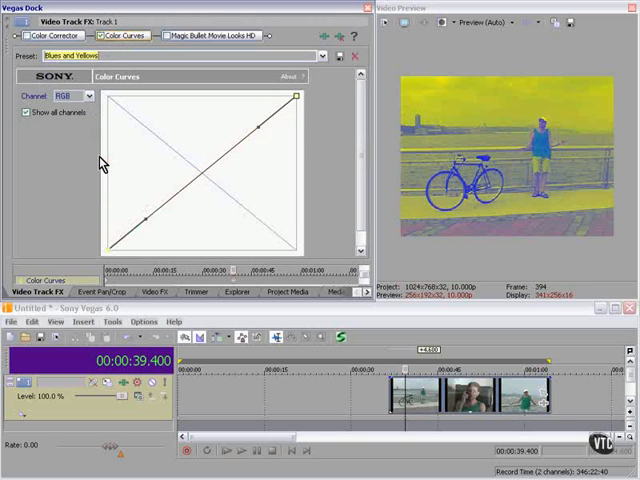
Step: Change the Color Curves preset to Highlight Shadows and reopen the preset list
{"action": "left_click", "coordinate": [322, 55]}
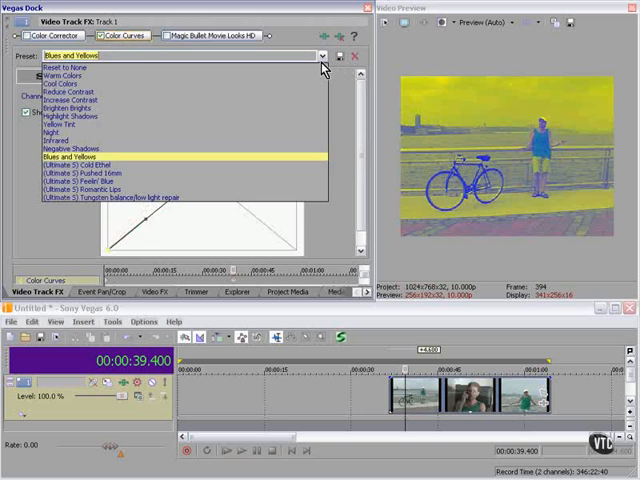
{"action": "left_click", "coordinate": [75, 113]}
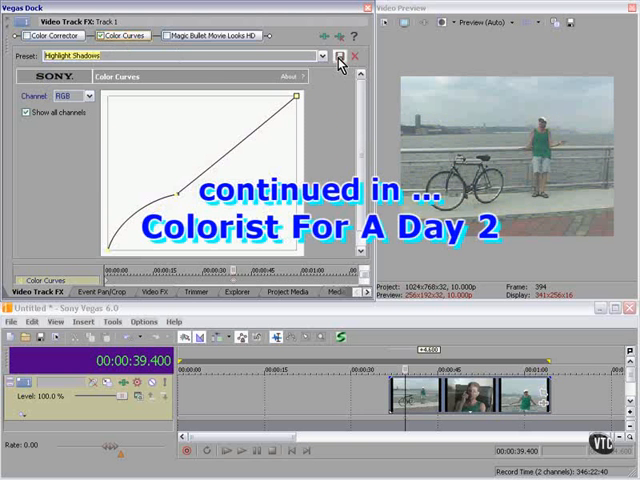
{"action": "left_click", "coordinate": [322, 55]}
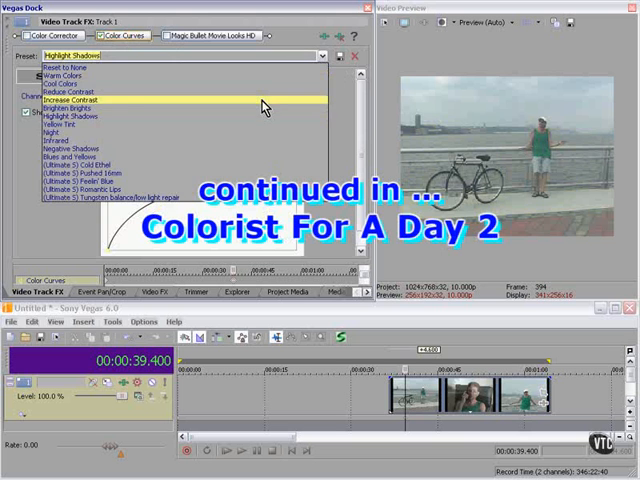